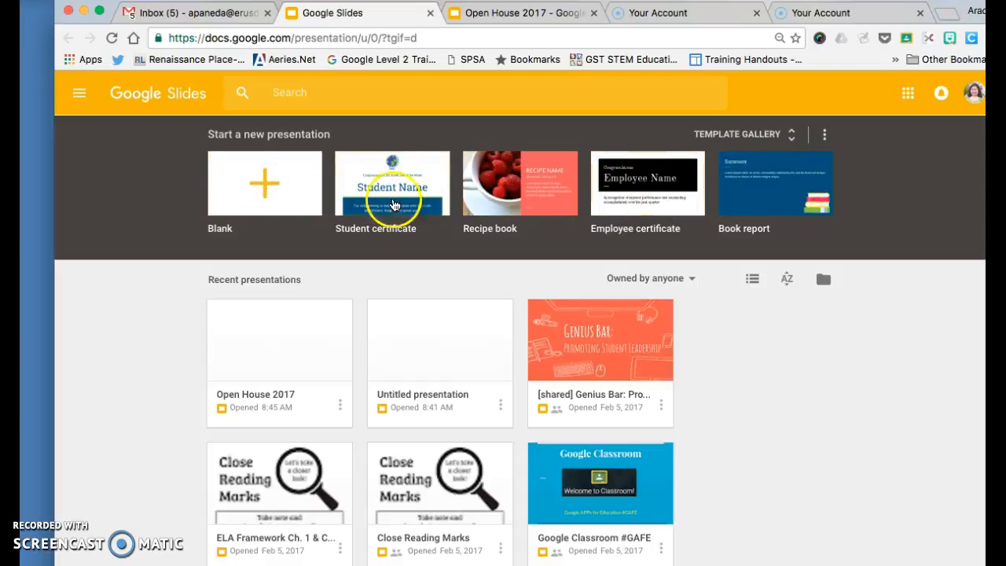
Create a blank Google Slides presentation from the Blank template
click(265, 182)
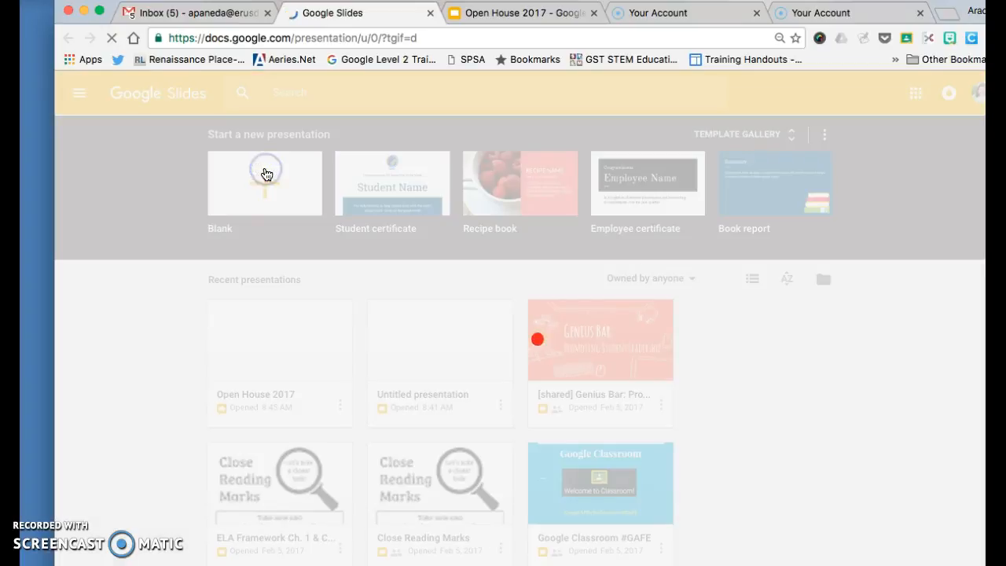
click(264, 182)
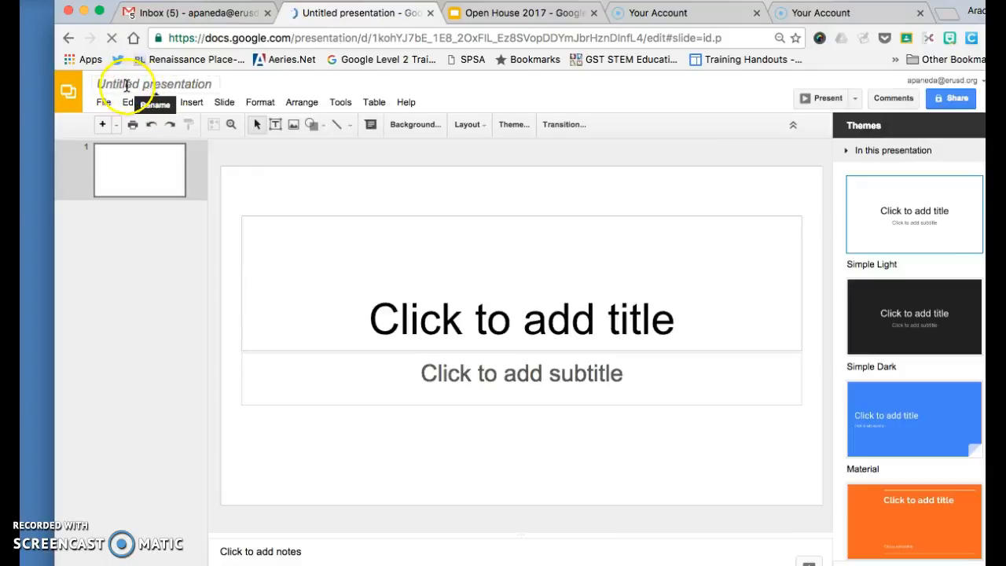
Rename the untitled presentation to 'Narratives' and close its tab
click(155, 84)
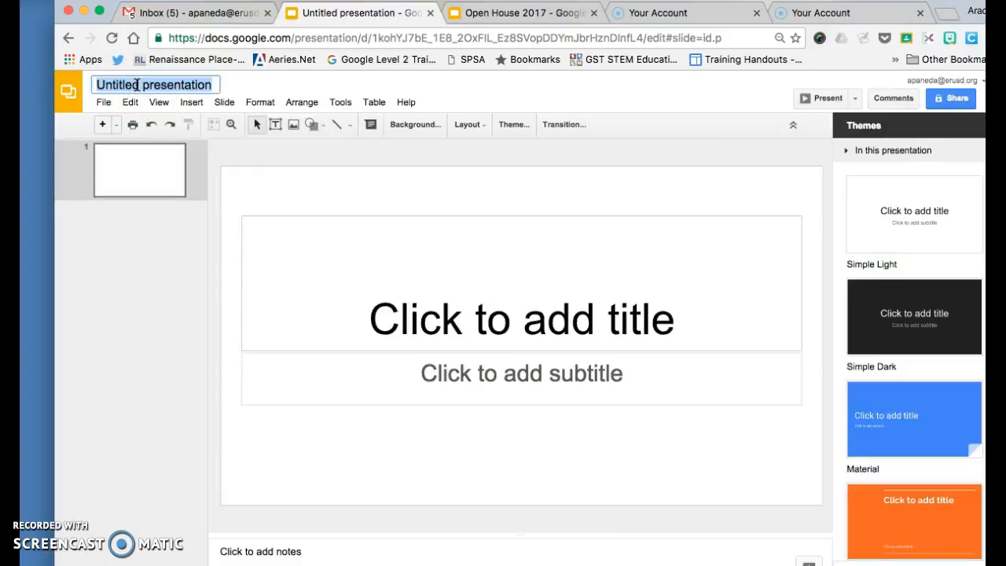
text(Nav)
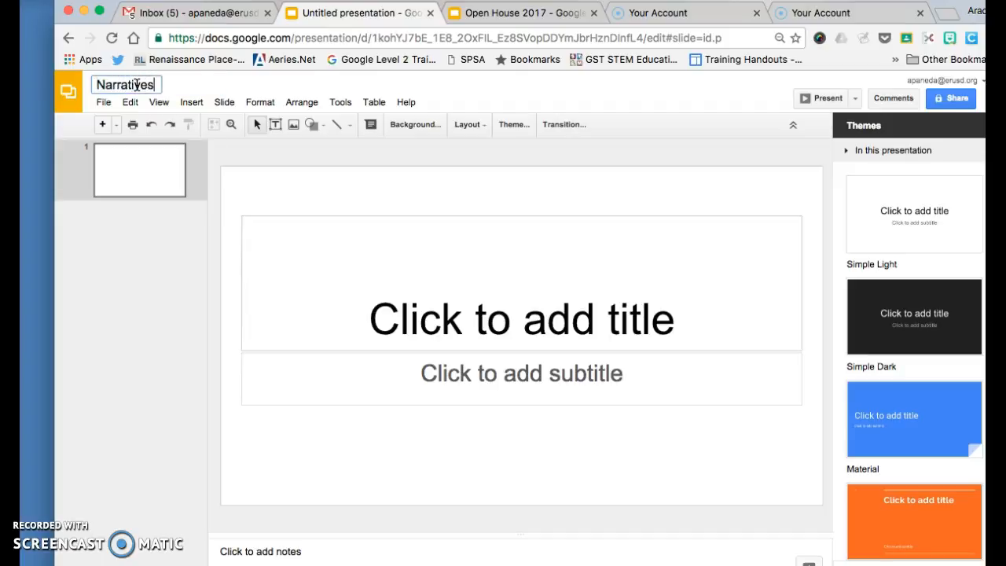
mouse_move(512, 264)
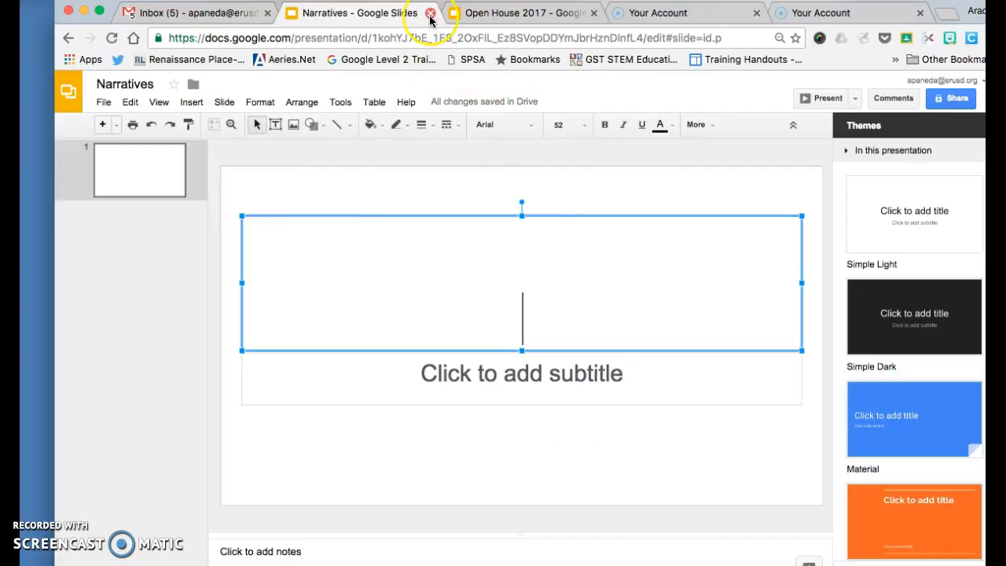
click(430, 13)
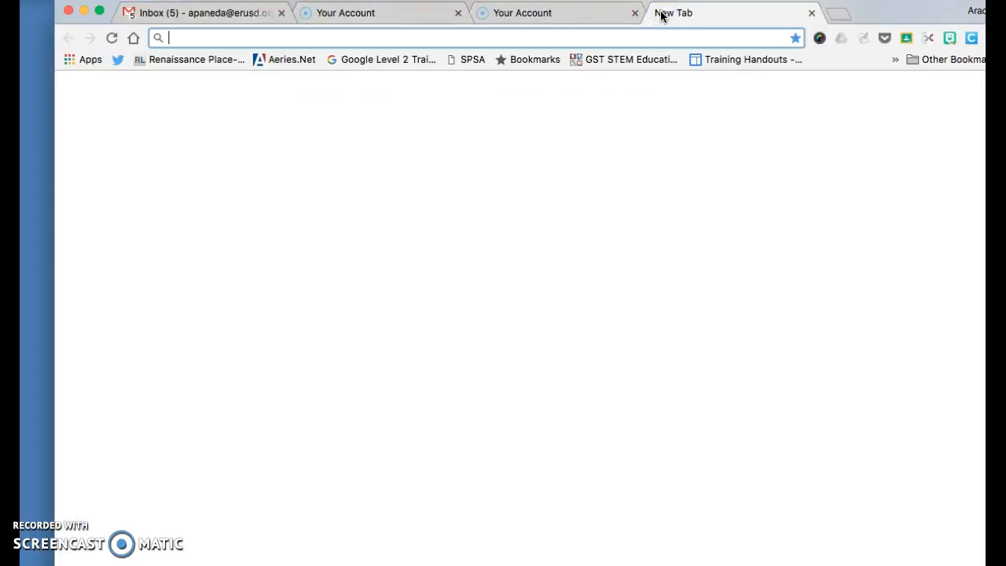
Go to classroom.google.com and open Ms. Salcido's Fantastic Fourth class stream
text(classroom.google.com/h)
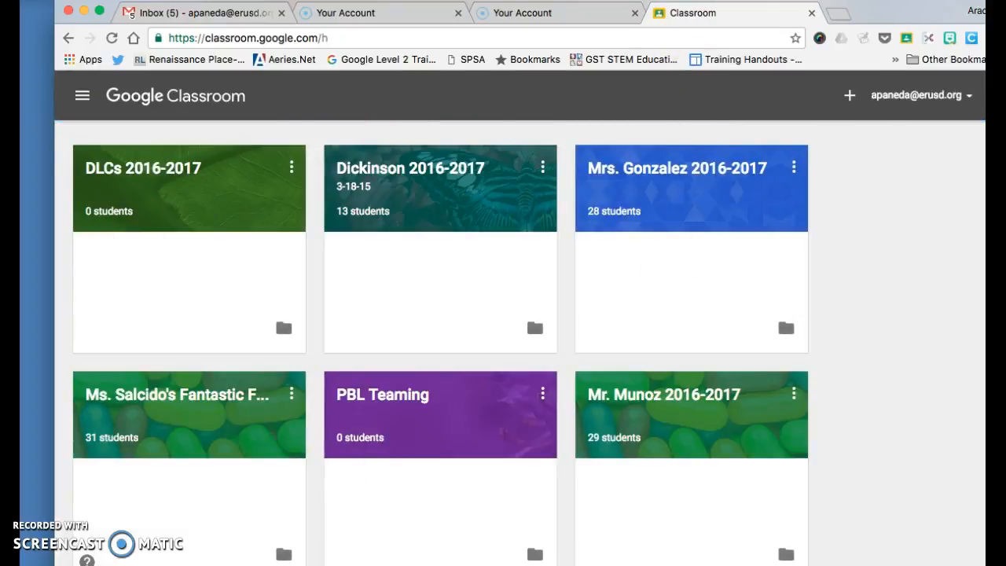
scroll(down, 3)
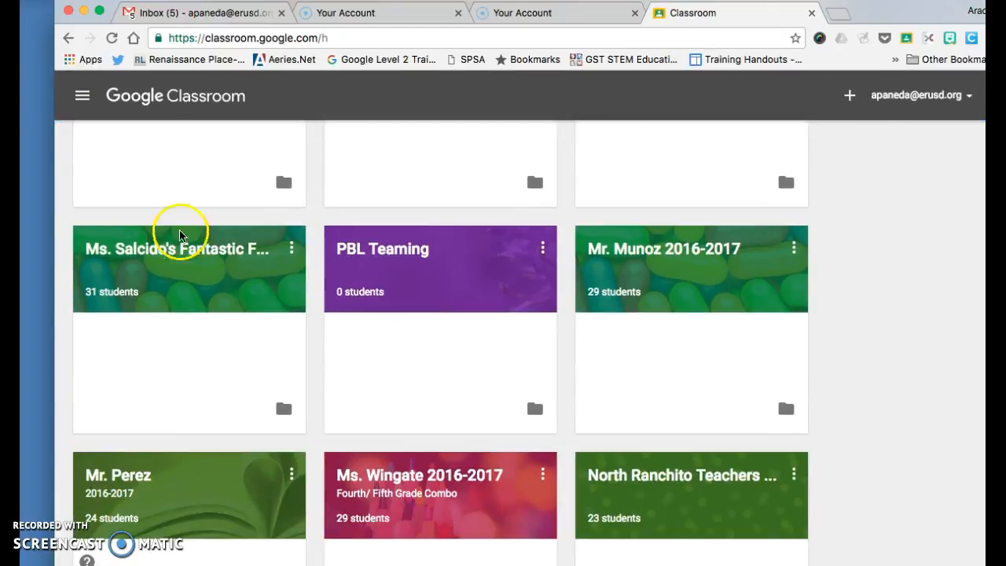
click(176, 249)
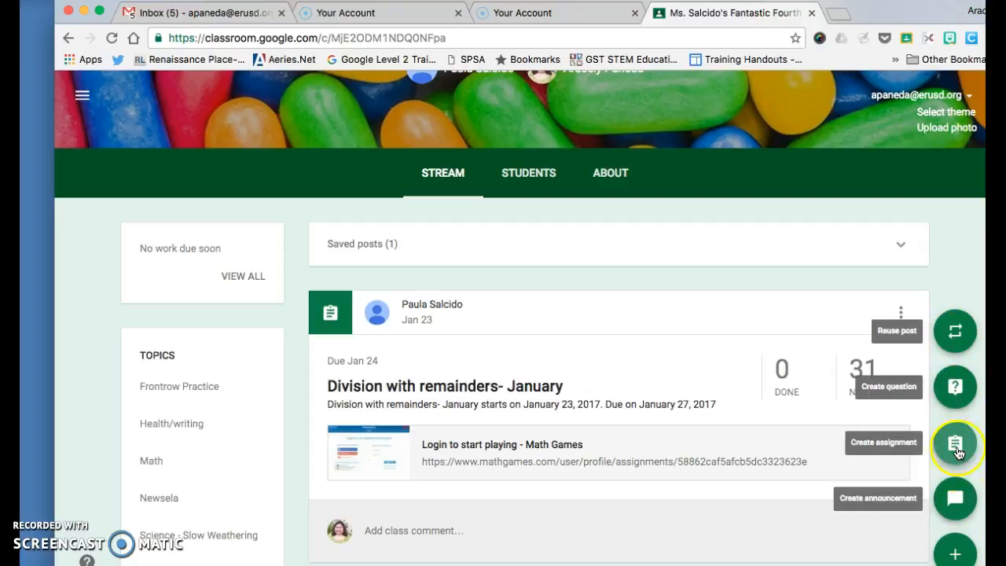
Create an assignment titled 'Narratives' and bring up the Google Drive file picker
click(955, 445)
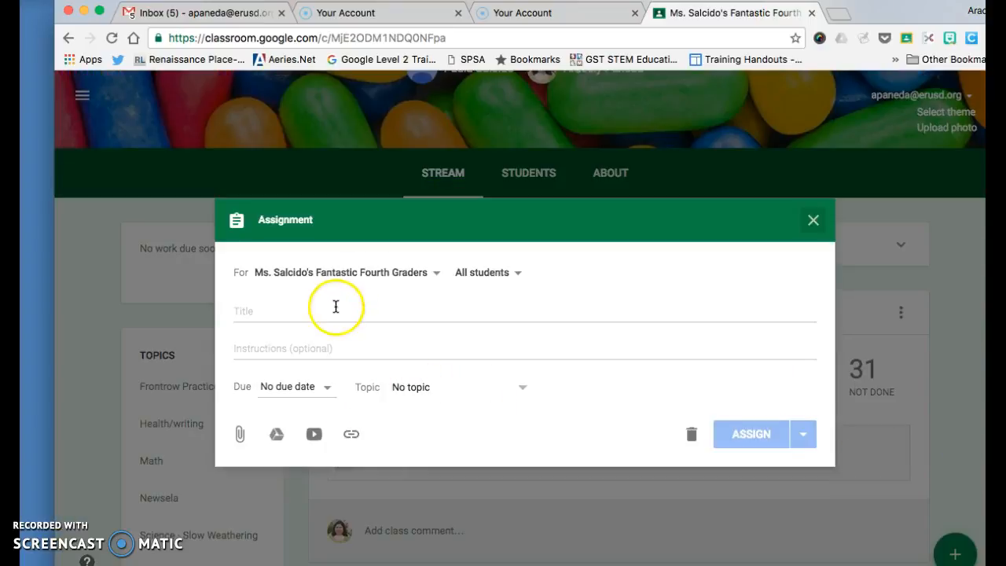
text(Narratives)
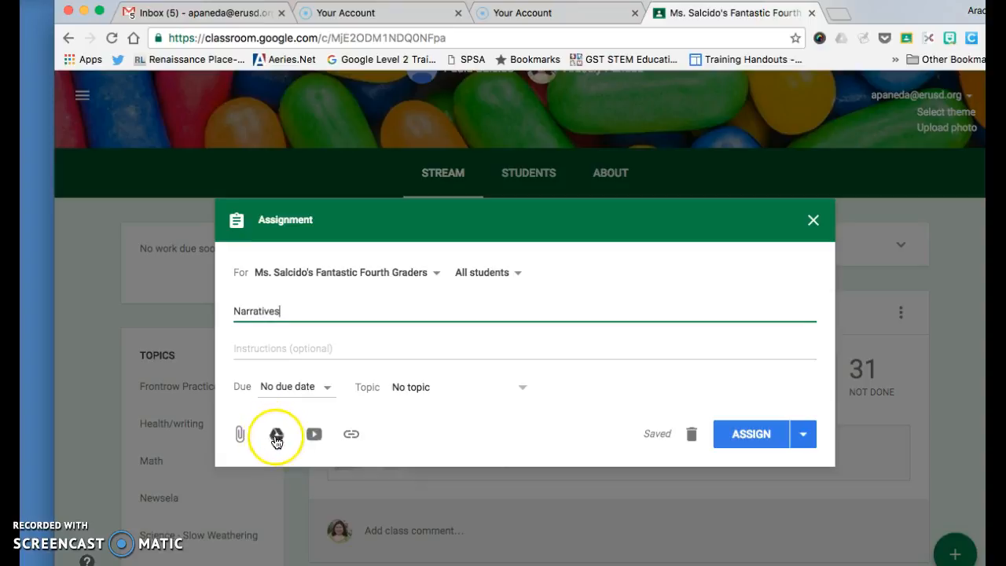
click(277, 433)
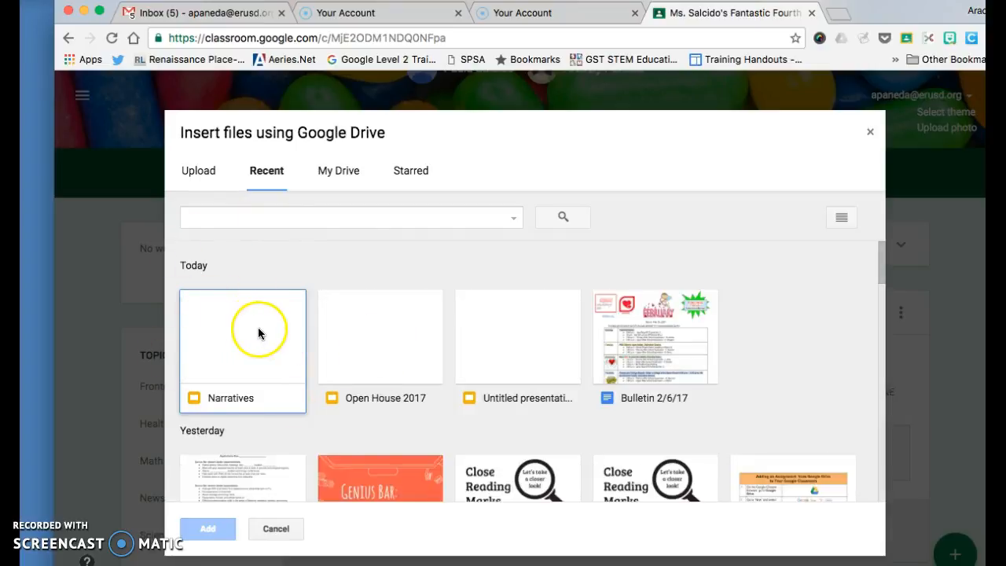
mouse_move(275, 312)
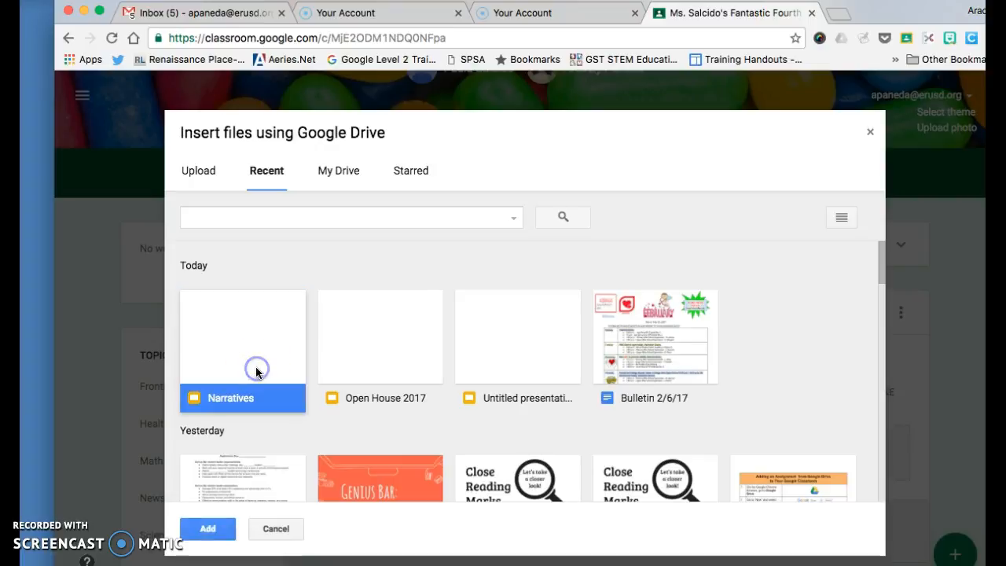
Add the Narratives presentation from Drive to the assignment
click(208, 528)
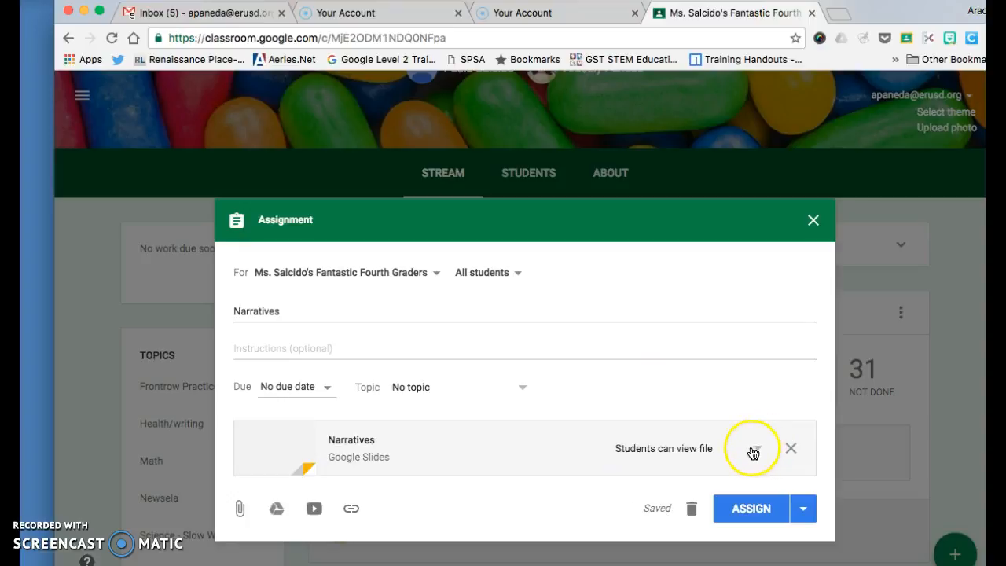
Change the attachment's sharing option to 'Make a copy for each student'
click(752, 453)
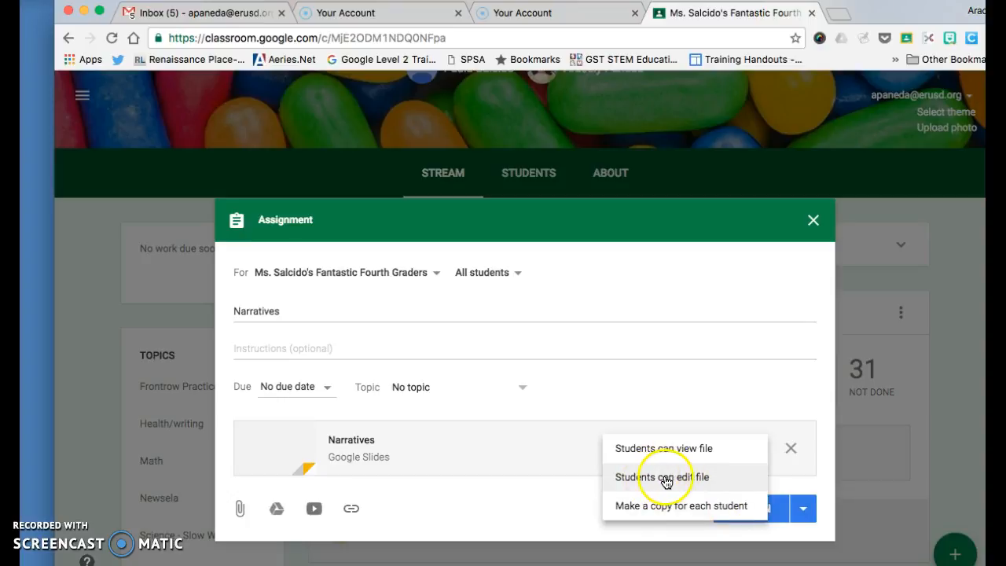
mouse_move(677, 480)
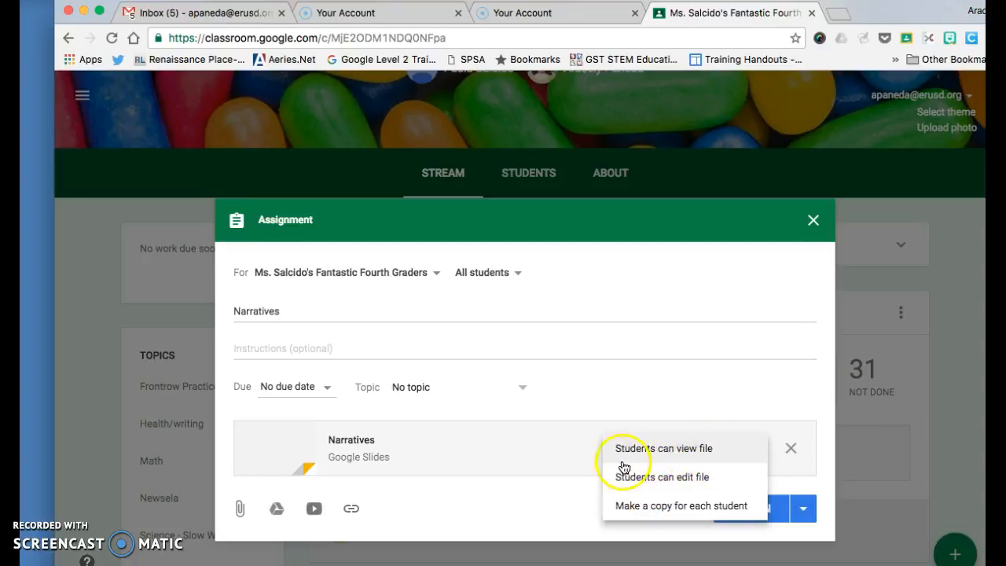
mouse_move(703, 505)
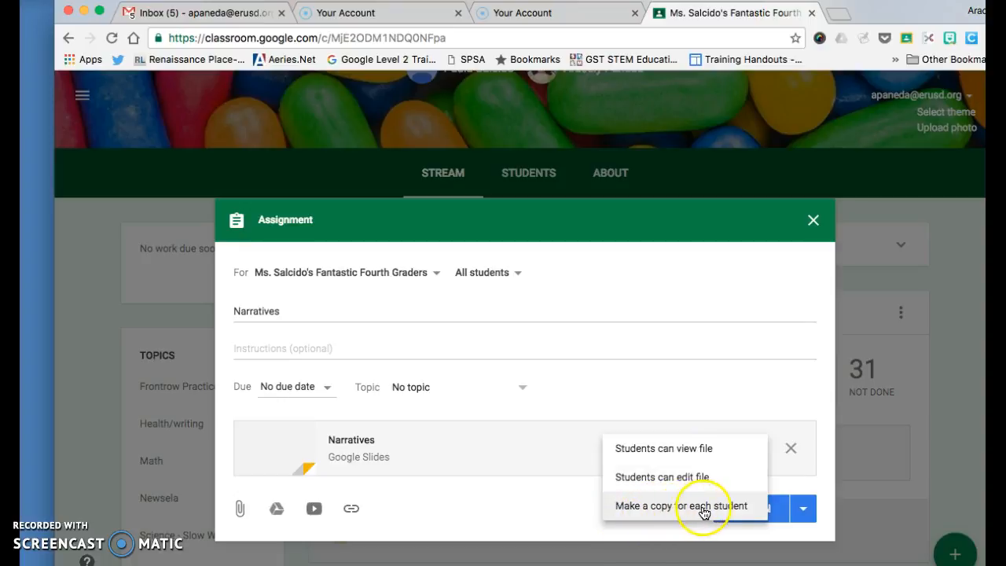
click(681, 505)
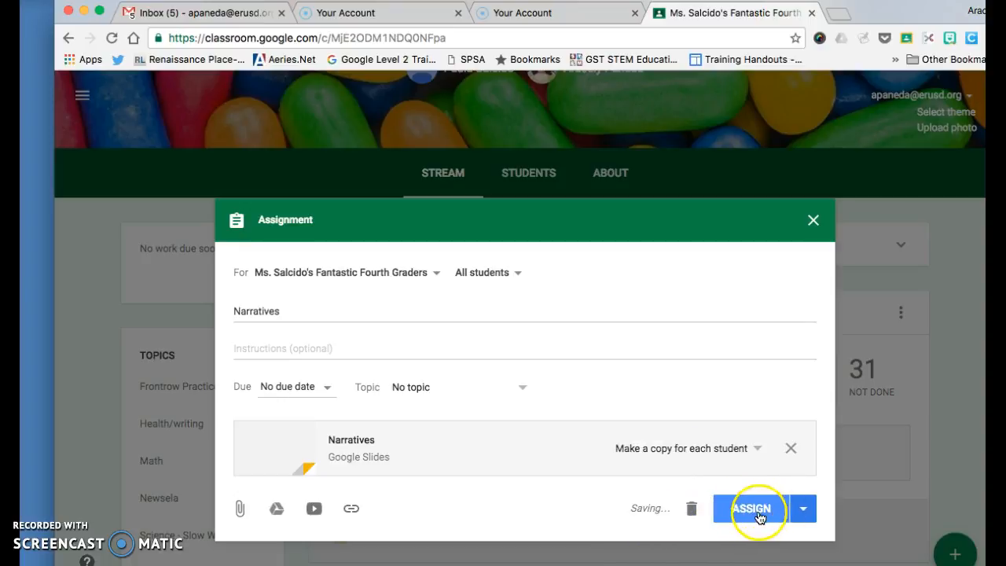